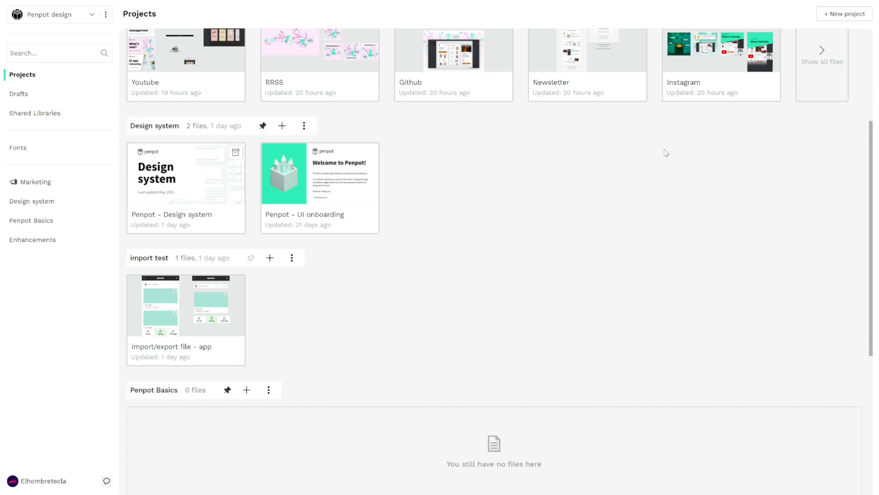
mouse_move(445, 210)
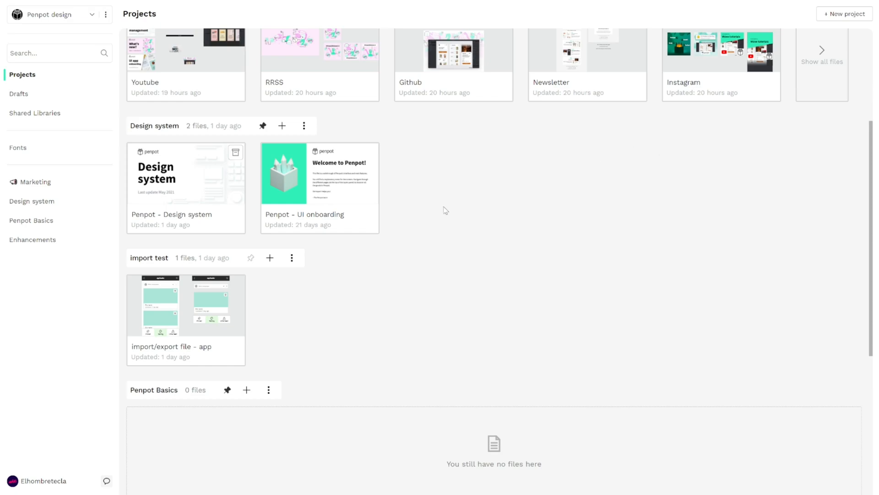
mouse_move(387, 182)
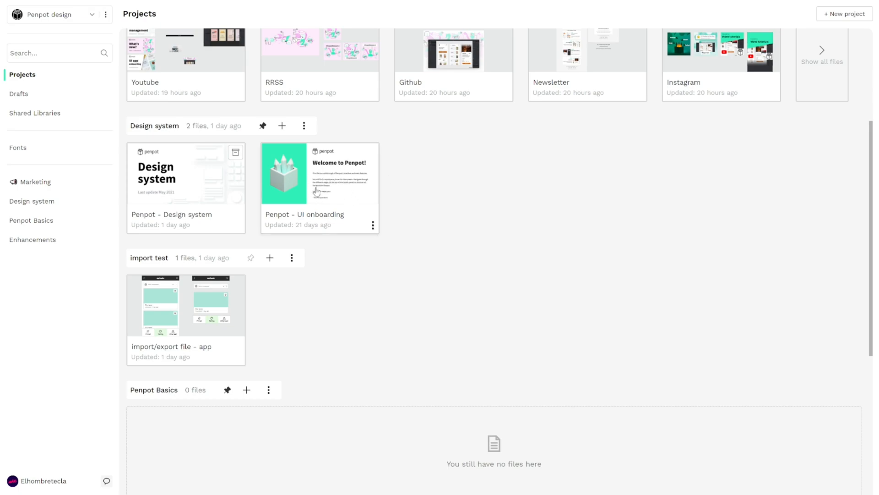
mouse_move(336, 190)
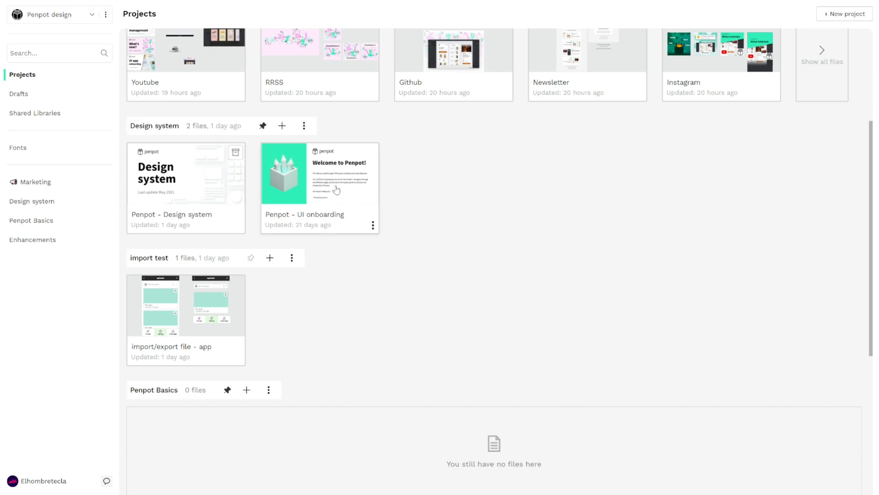
mouse_move(373, 228)
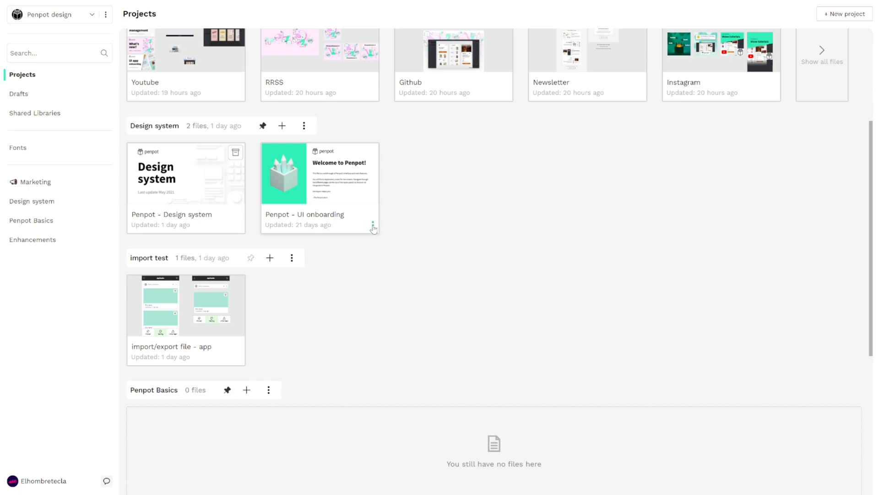
Open the options menu of the 'Penpot - UI onboarding' file card
left_click(372, 224)
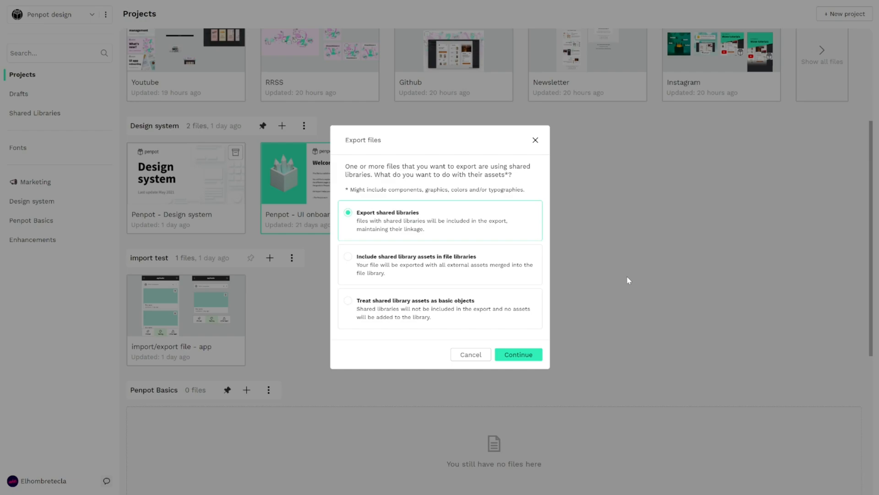
mouse_move(620, 276)
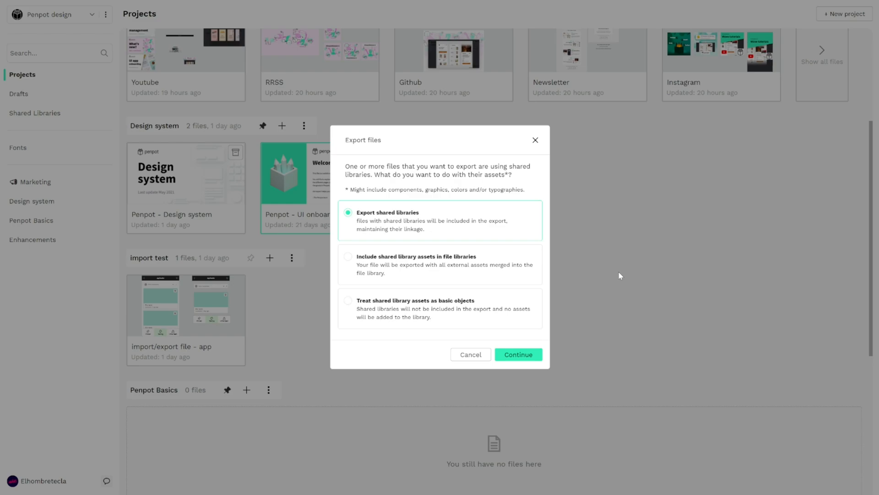
mouse_move(567, 262)
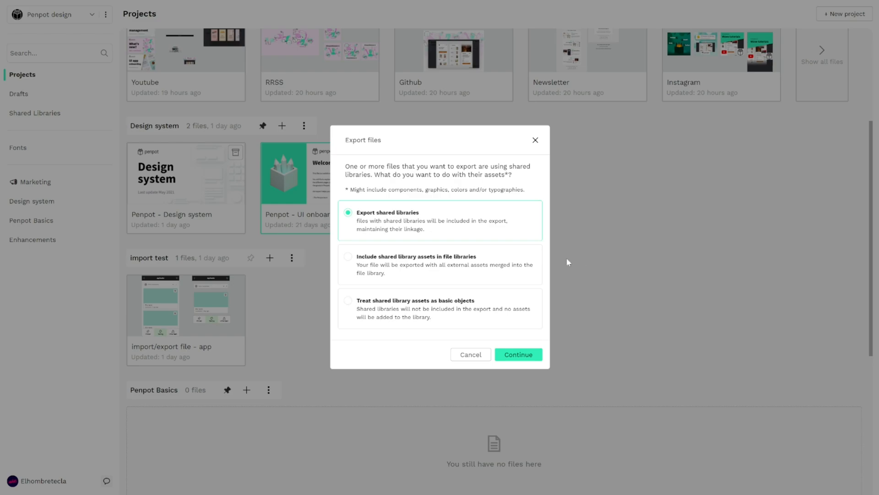
mouse_move(305, 170)
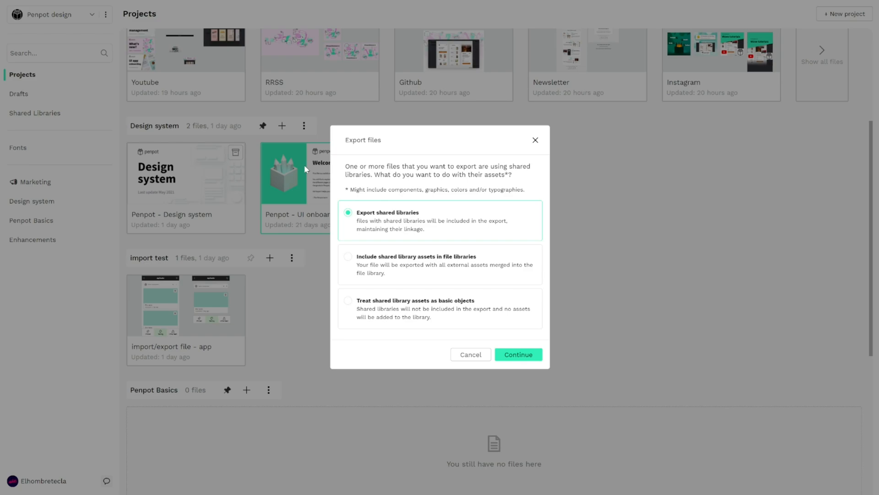
mouse_move(306, 211)
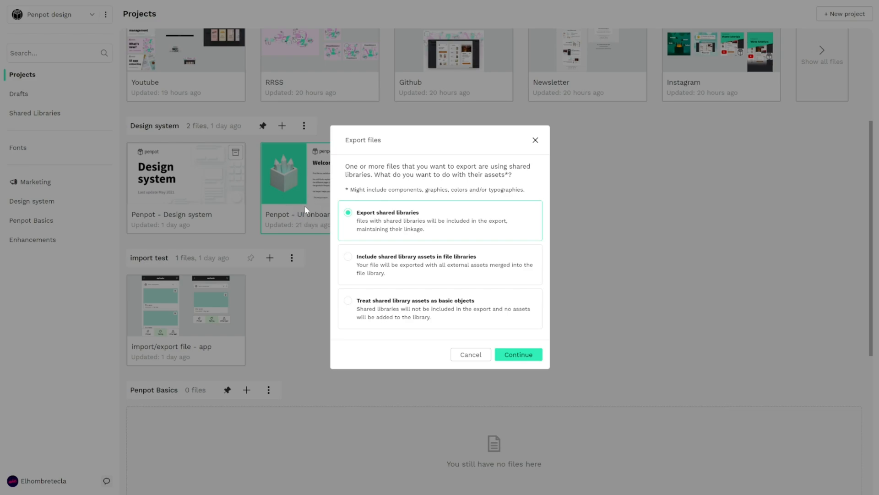
mouse_move(220, 200)
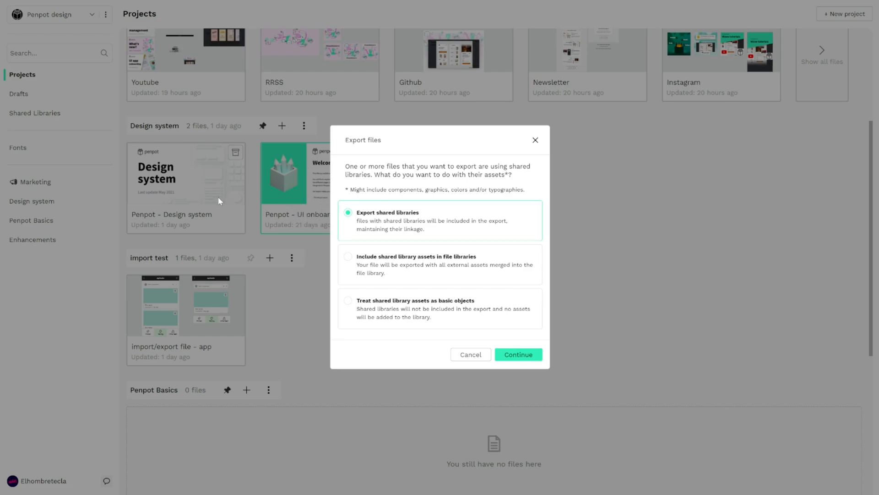
mouse_move(228, 164)
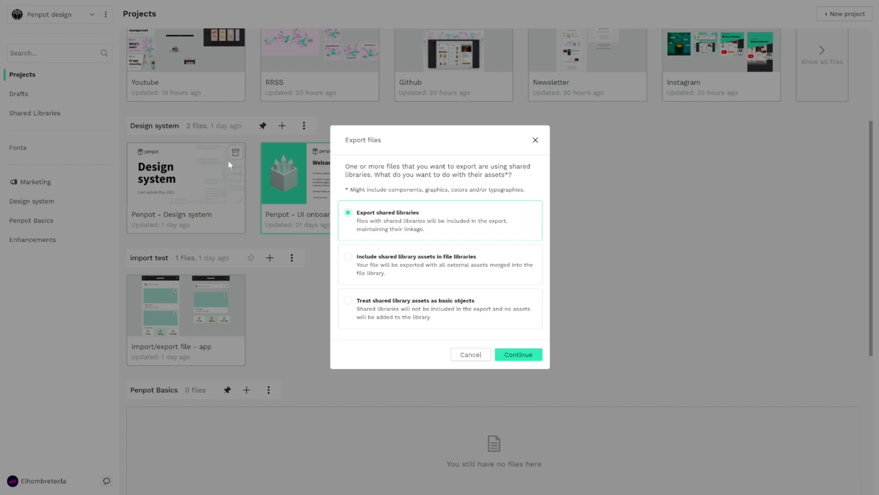
mouse_move(236, 161)
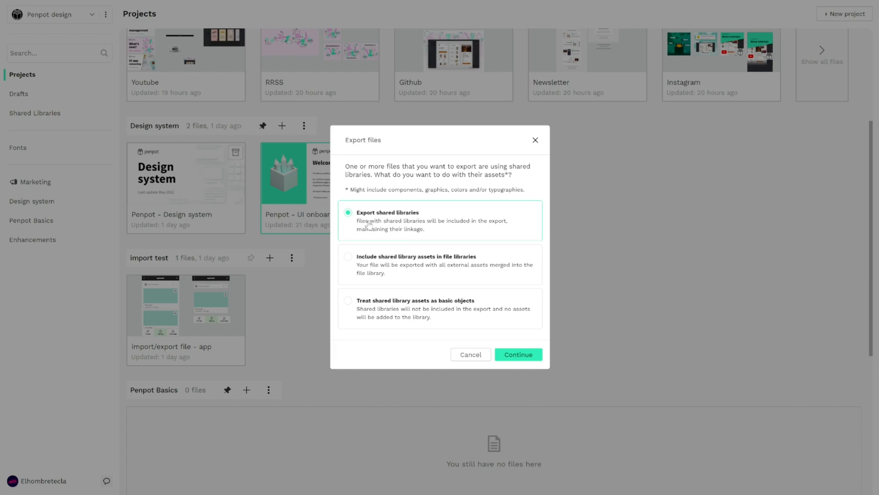
mouse_move(487, 246)
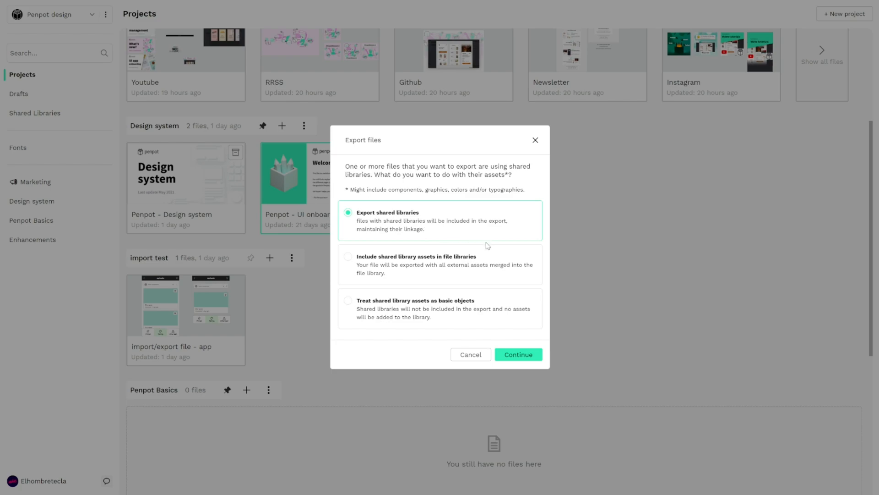
mouse_move(502, 240)
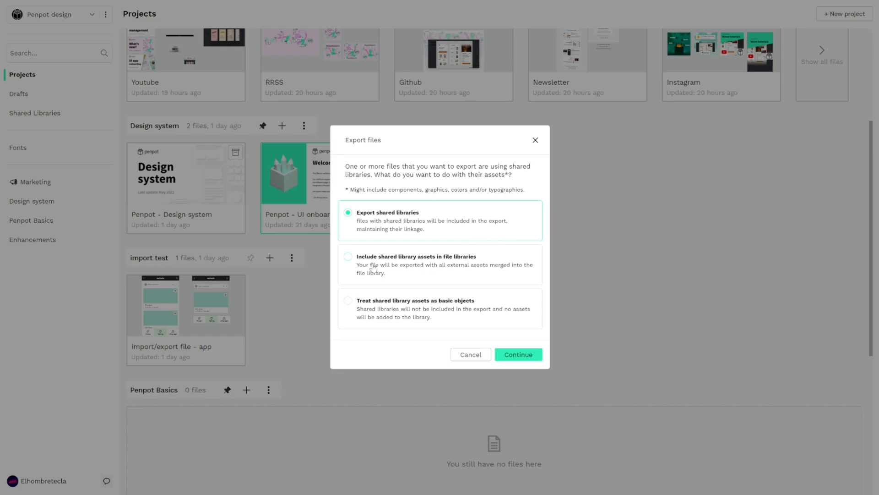
Choose 'Treat shared library assets as basic objects' in the Export files dialog
left_click(348, 256)
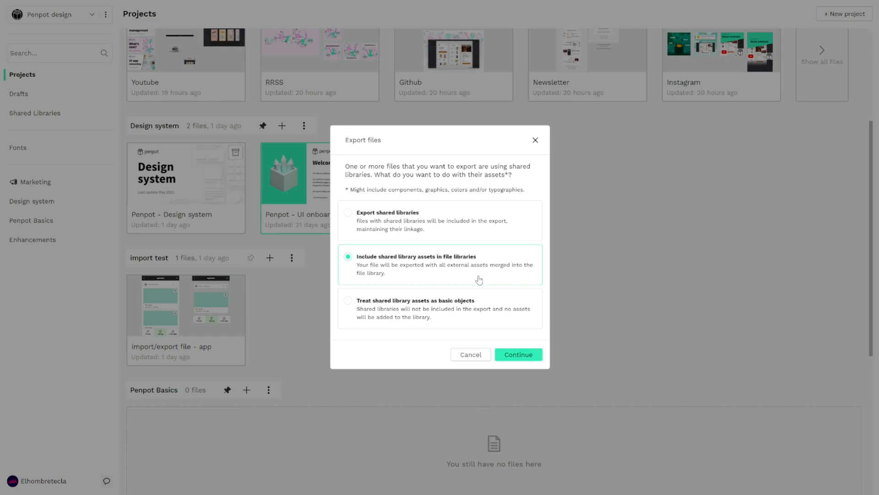
mouse_move(173, 176)
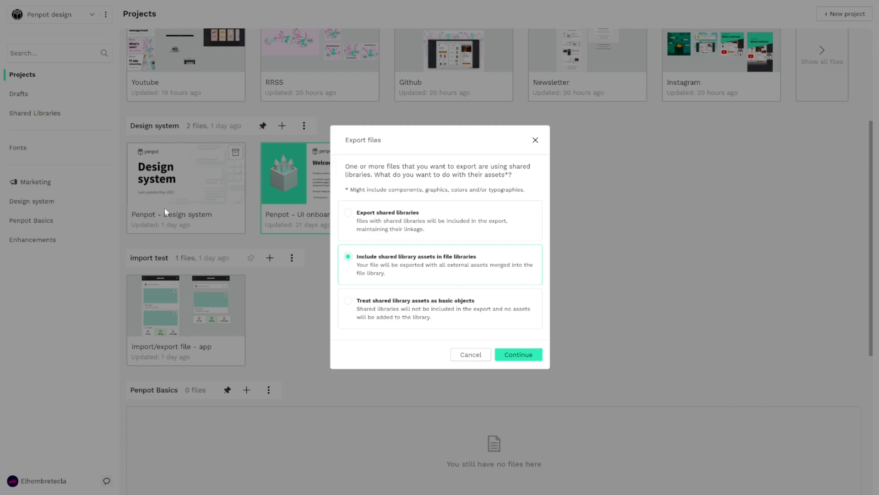
mouse_move(273, 205)
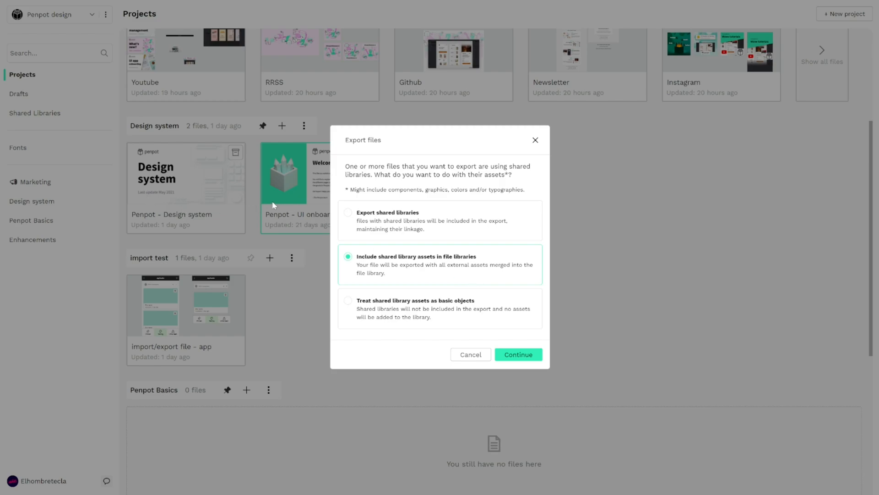
mouse_move(310, 204)
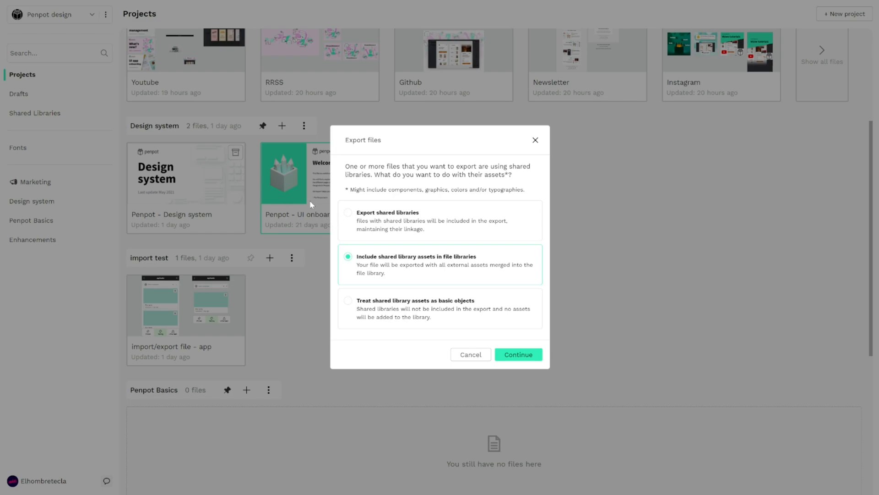
mouse_move(331, 212)
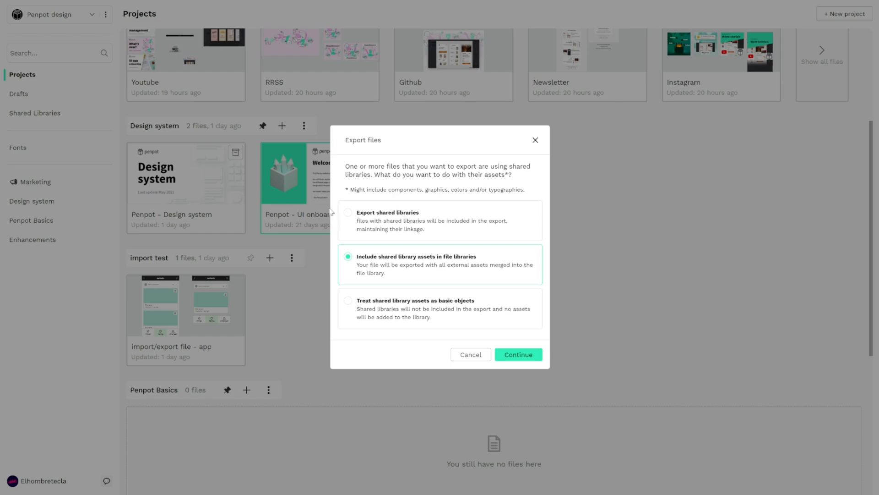
left_click(348, 301)
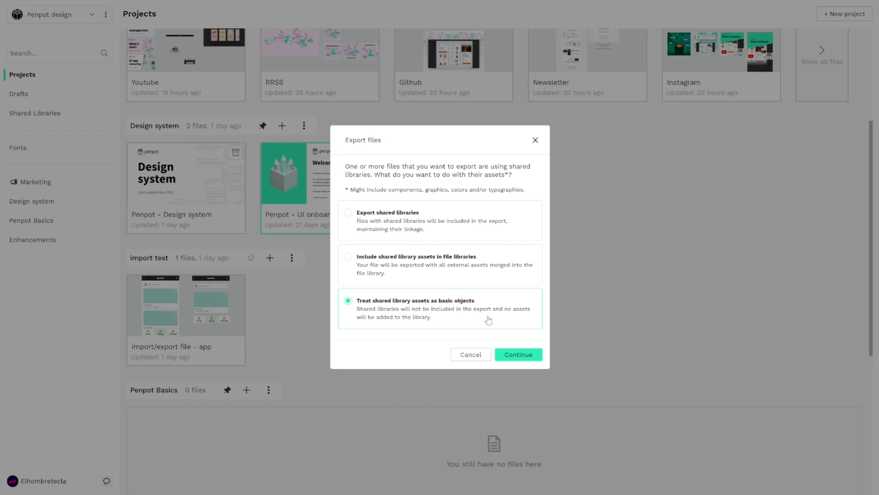
mouse_move(464, 317)
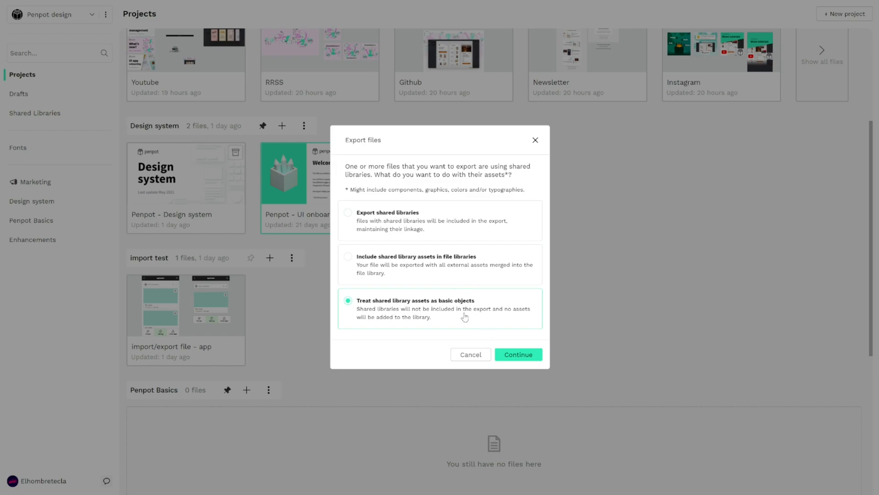
mouse_move(287, 228)
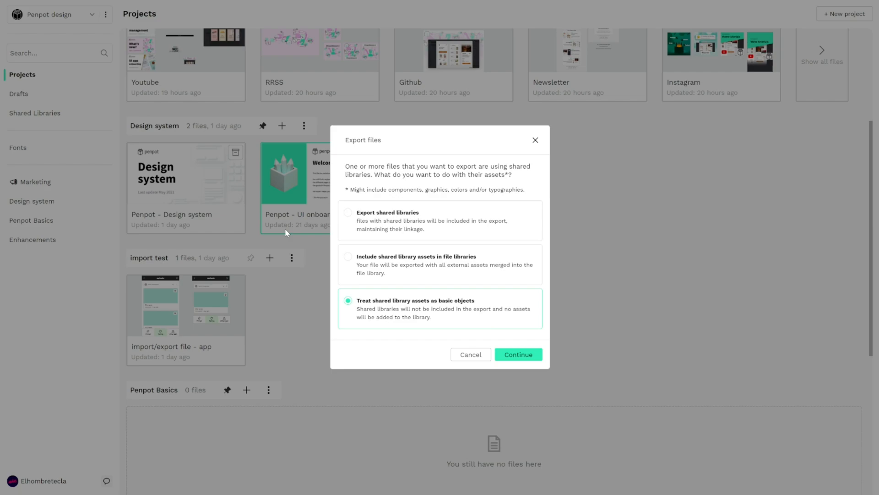
mouse_move(178, 177)
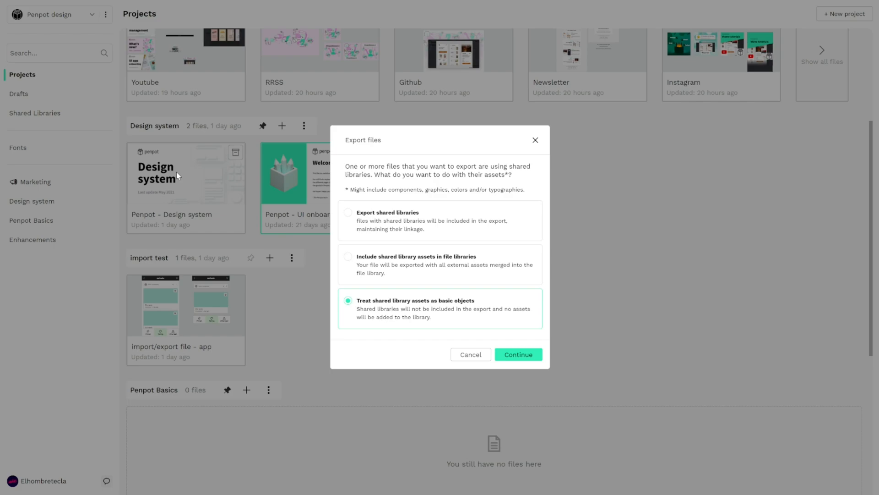
mouse_move(441, 339)
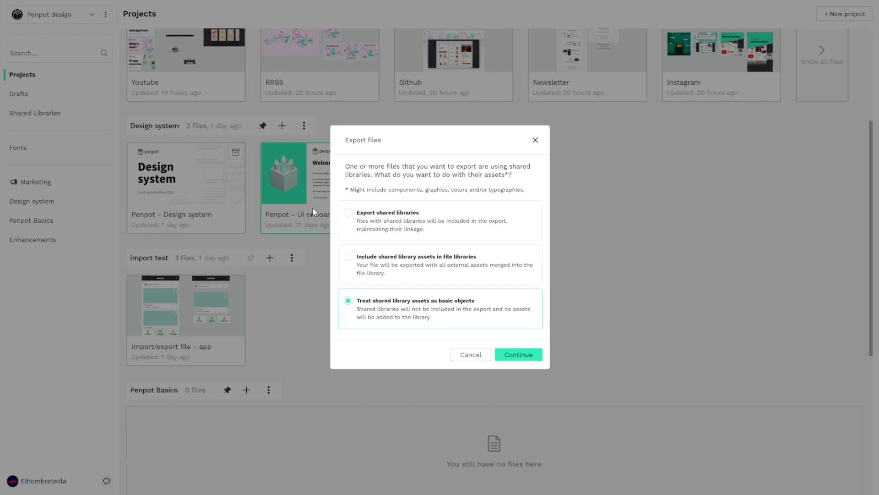
mouse_move(419, 315)
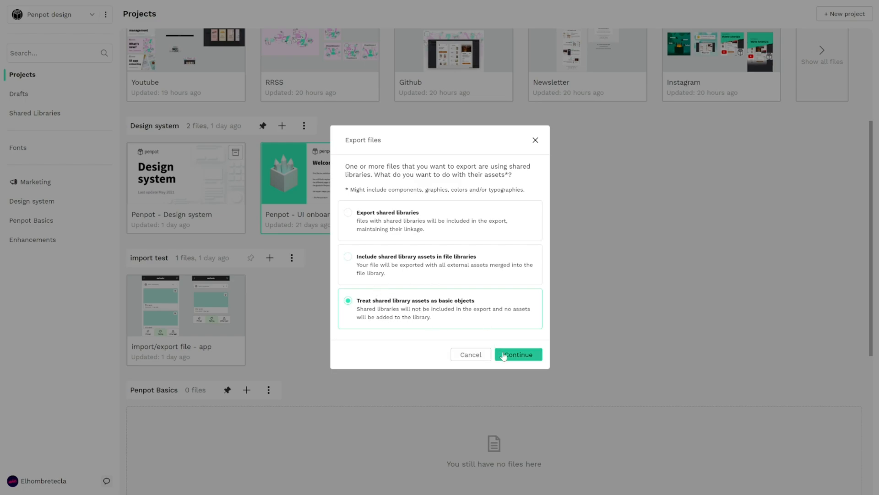
mouse_move(535, 140)
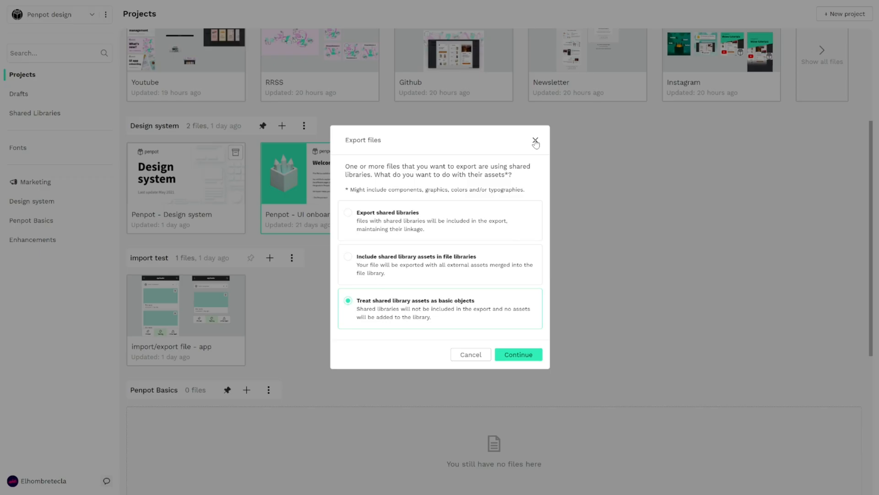
Close the Export files dialog and open the Design system project's menu
left_click(535, 141)
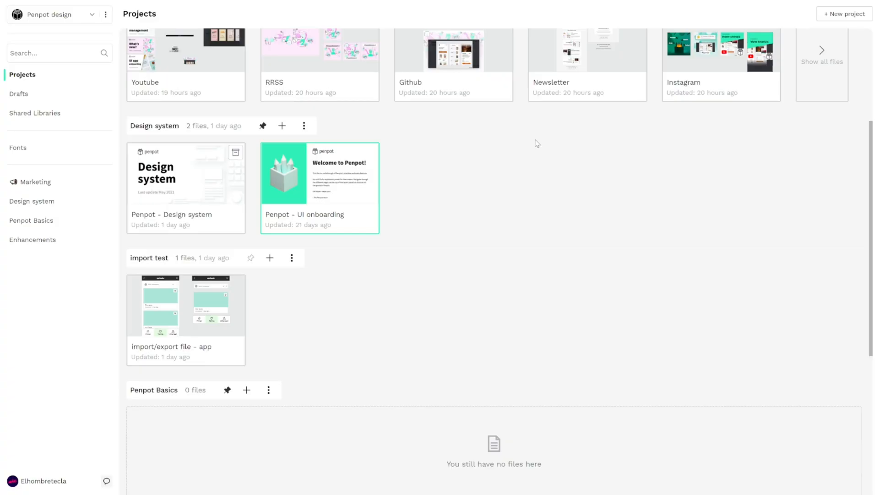
mouse_move(517, 146)
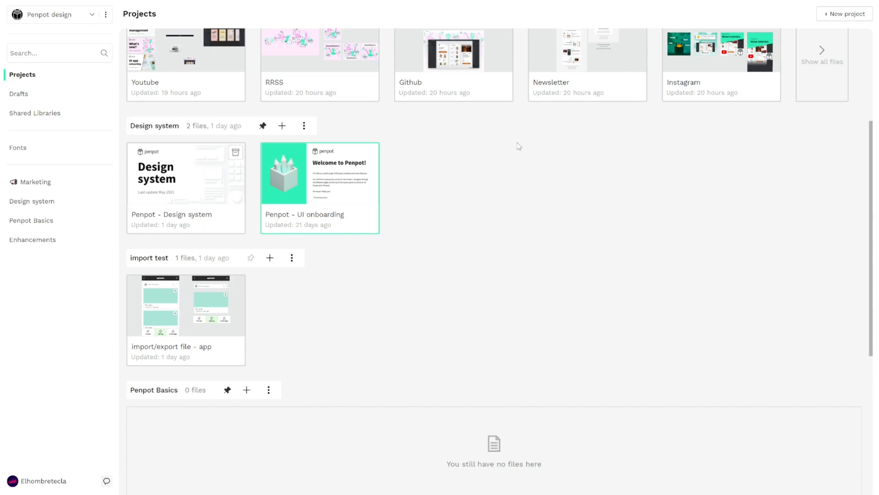
mouse_move(260, 262)
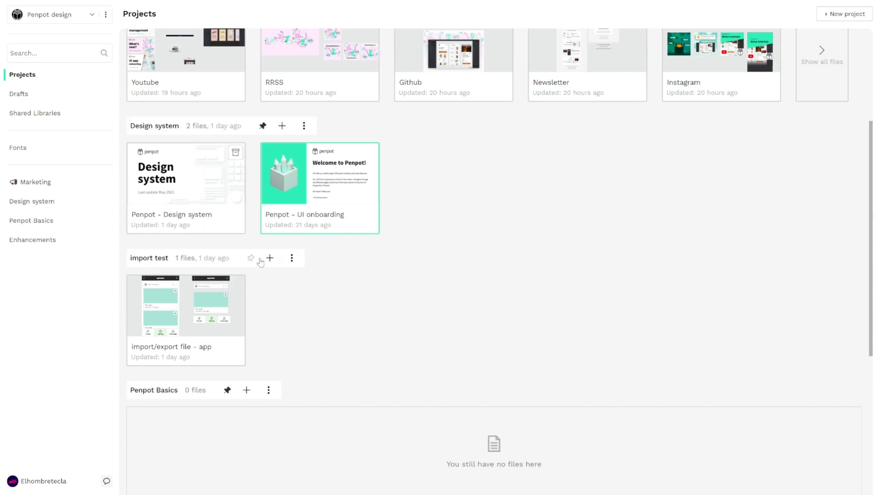
left_click(303, 125)
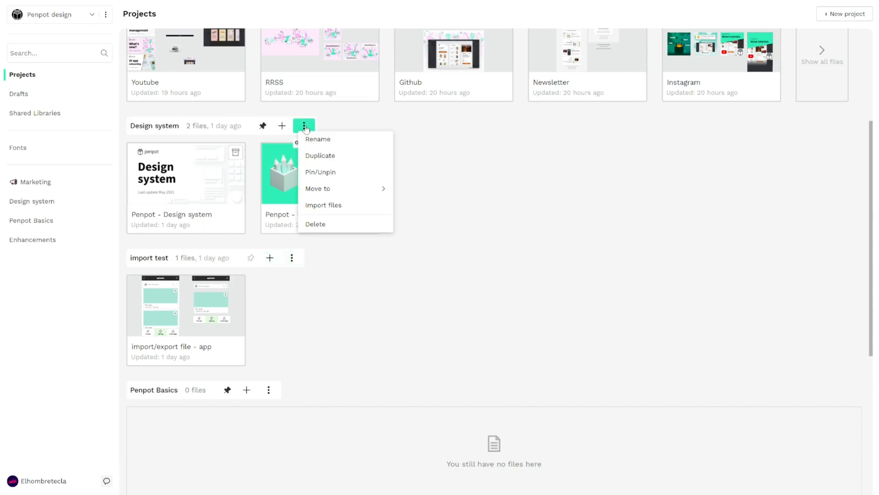
mouse_move(339, 205)
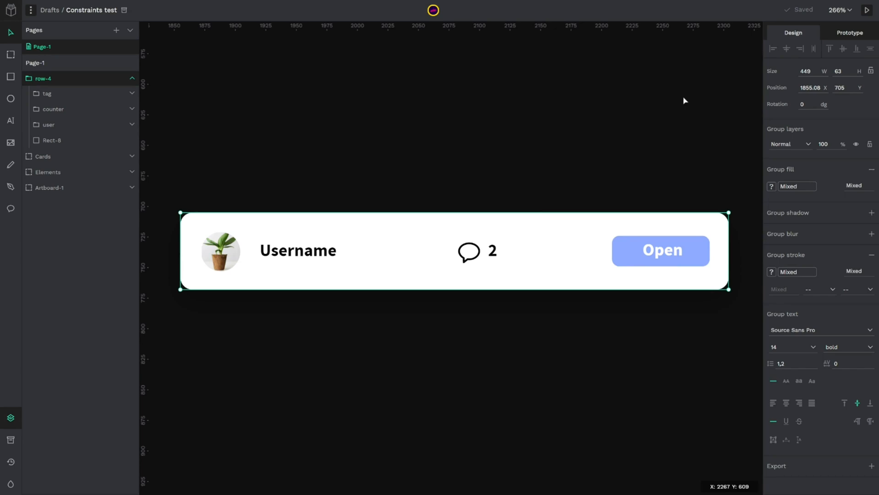
mouse_move(564, 107)
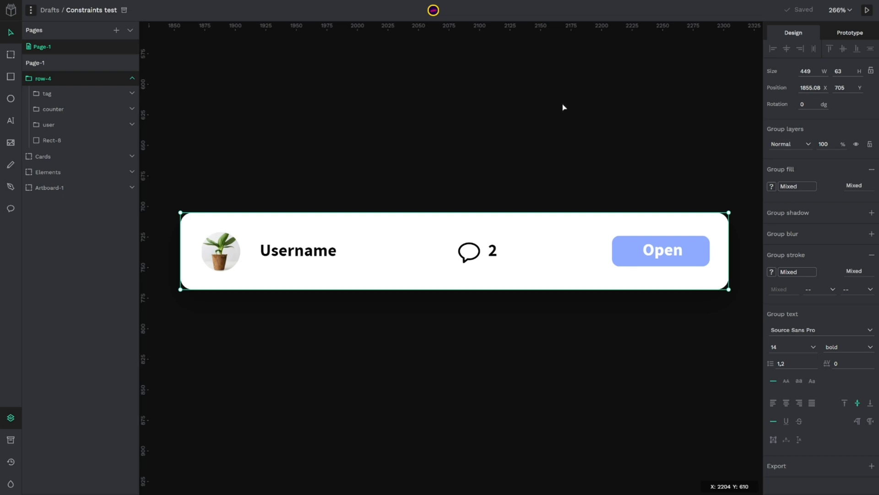
mouse_move(433, 137)
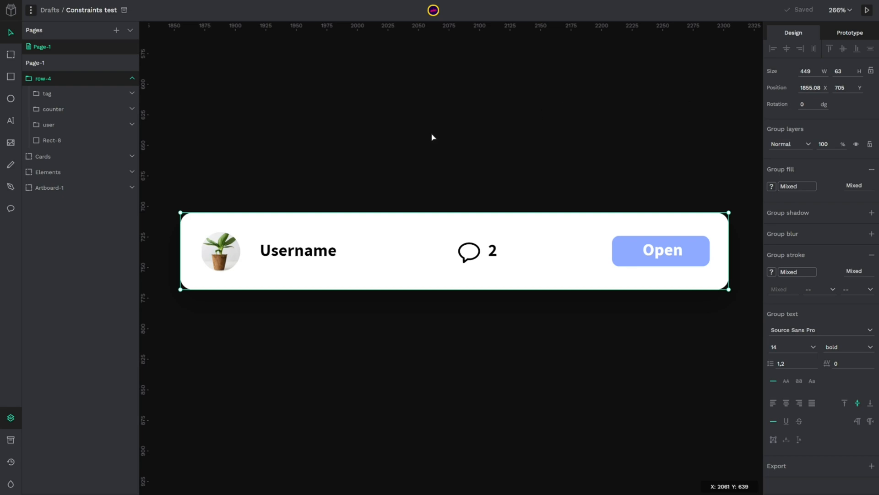
mouse_move(340, 187)
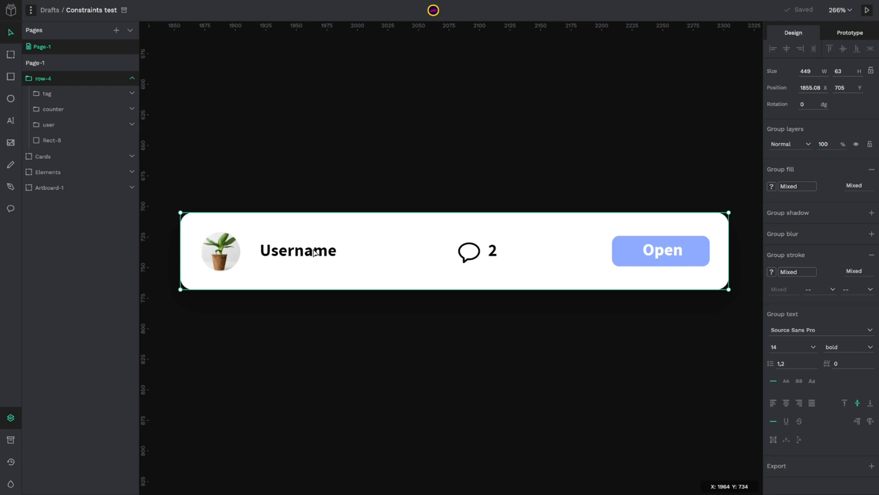
mouse_move(225, 242)
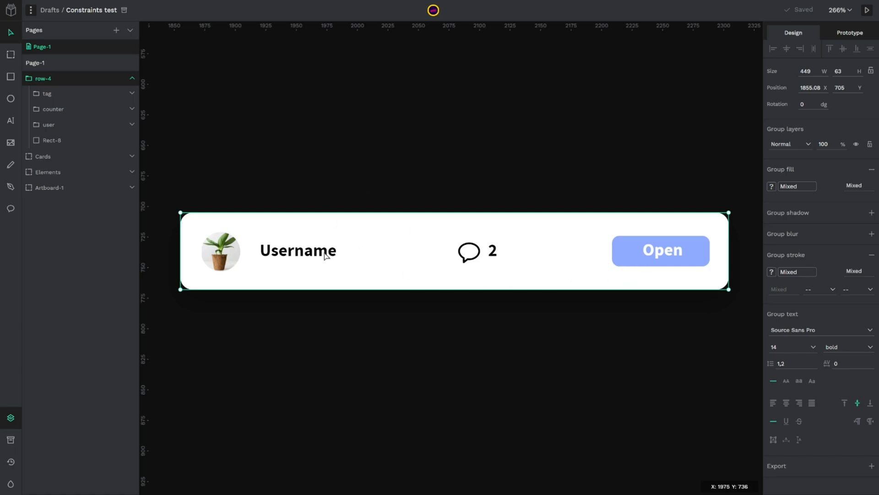
mouse_move(549, 266)
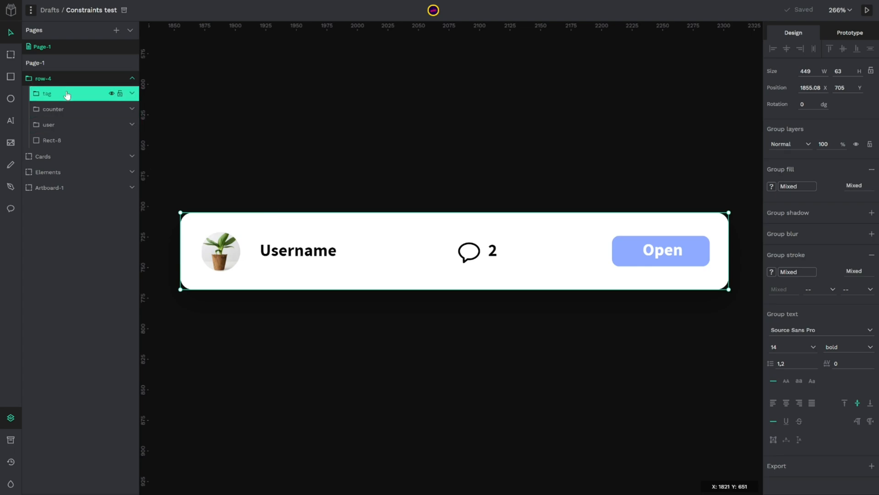
left_click(53, 109)
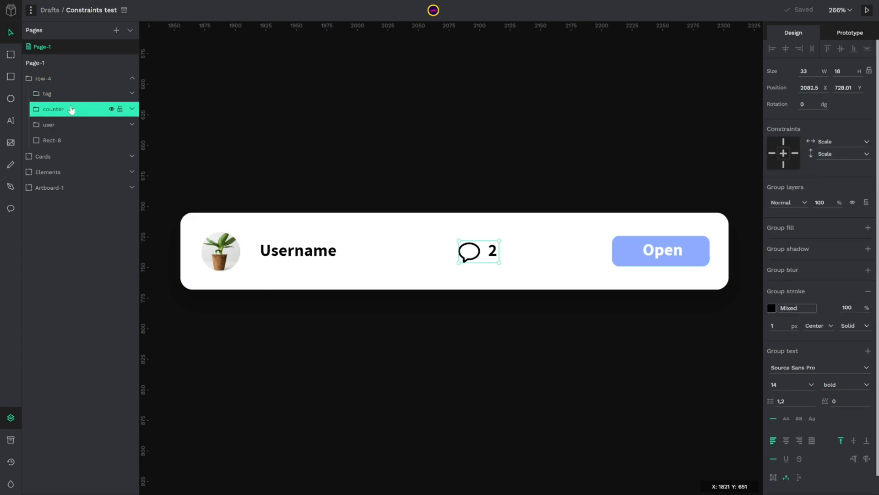
left_click(50, 124)
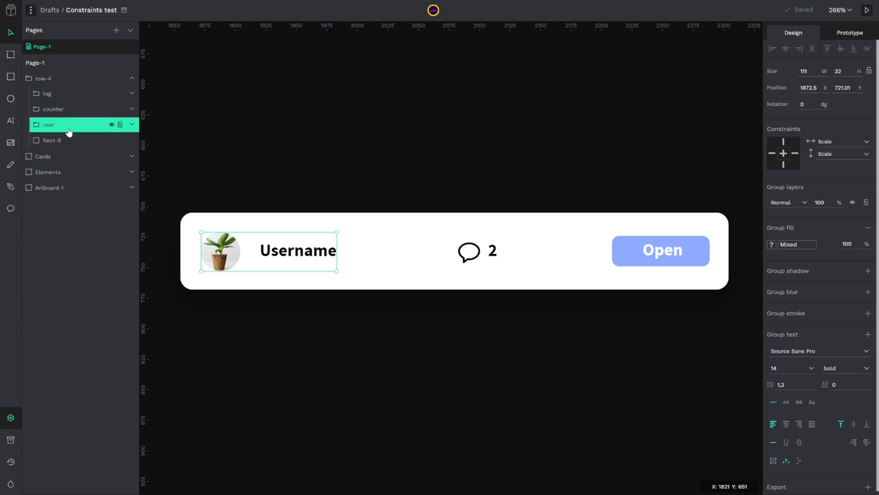
left_click(52, 140)
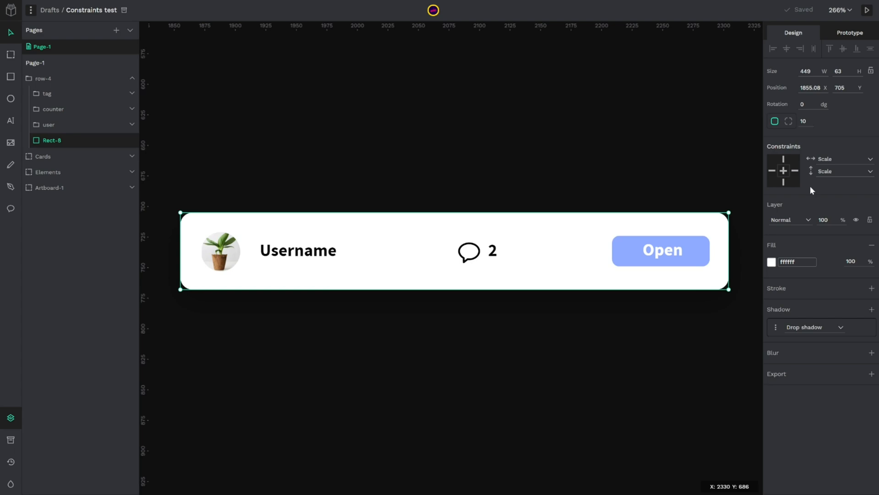
mouse_move(735, 245)
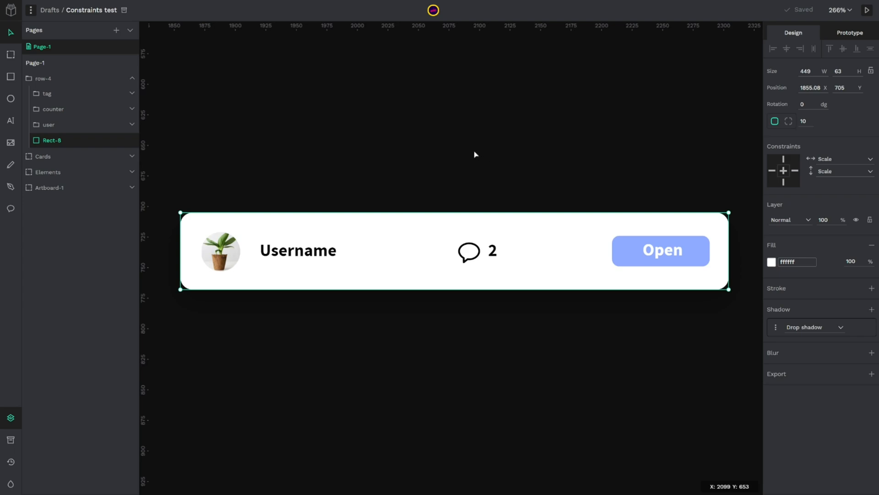
Set the counter group's vertical constraint to Top, keeping horizontal at Scale
left_click(49, 125)
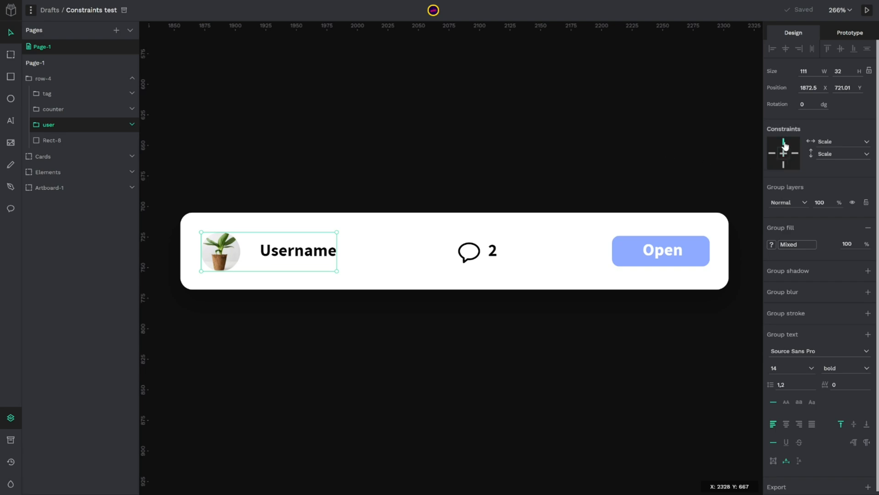
left_click(784, 152)
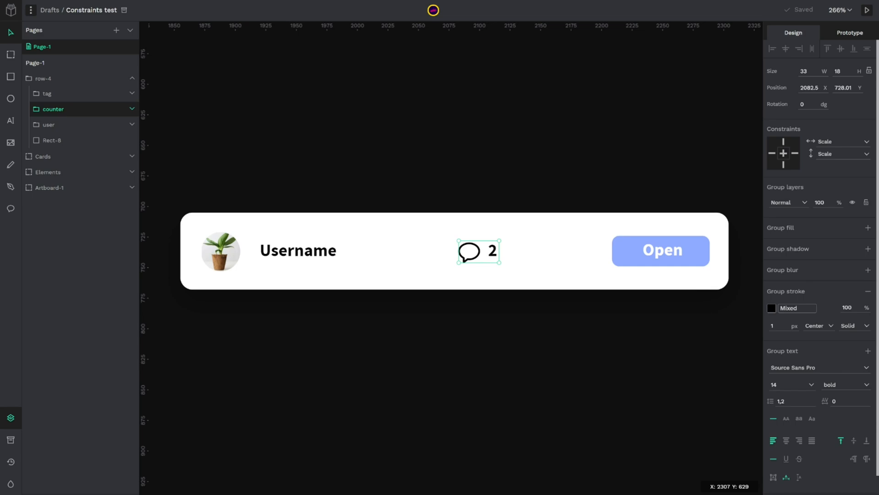
mouse_move(562, 145)
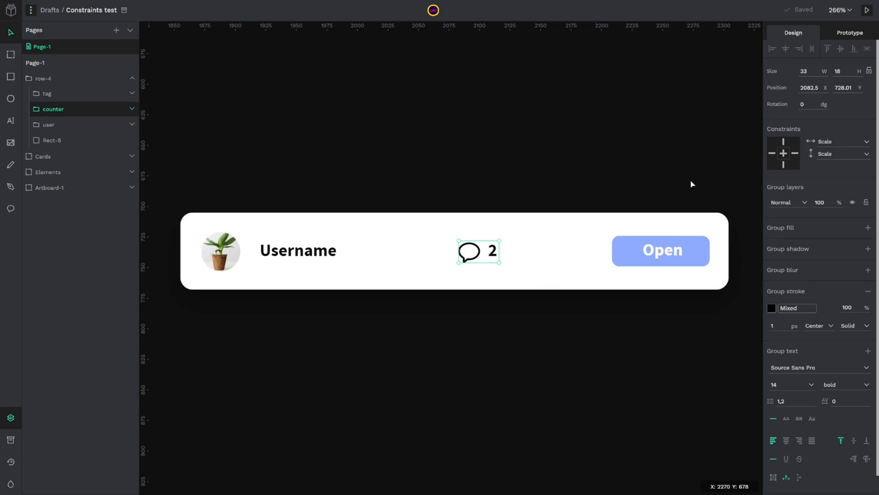
left_click(838, 153)
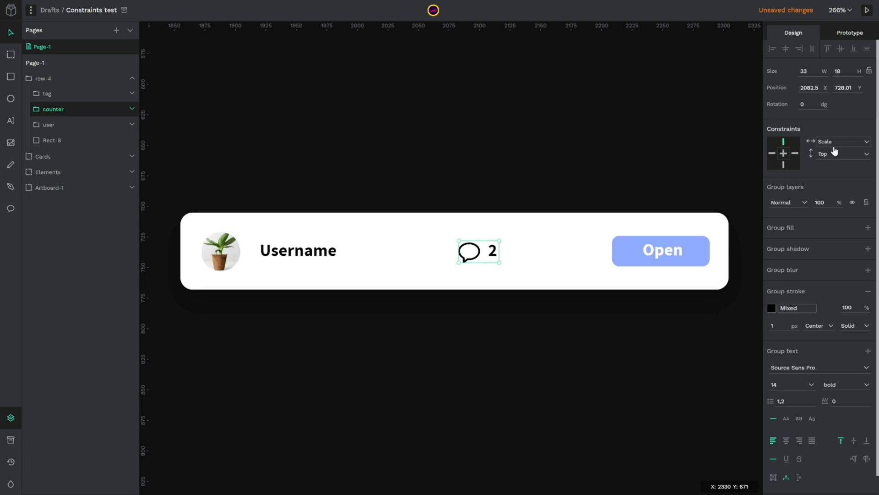
left_click(841, 141)
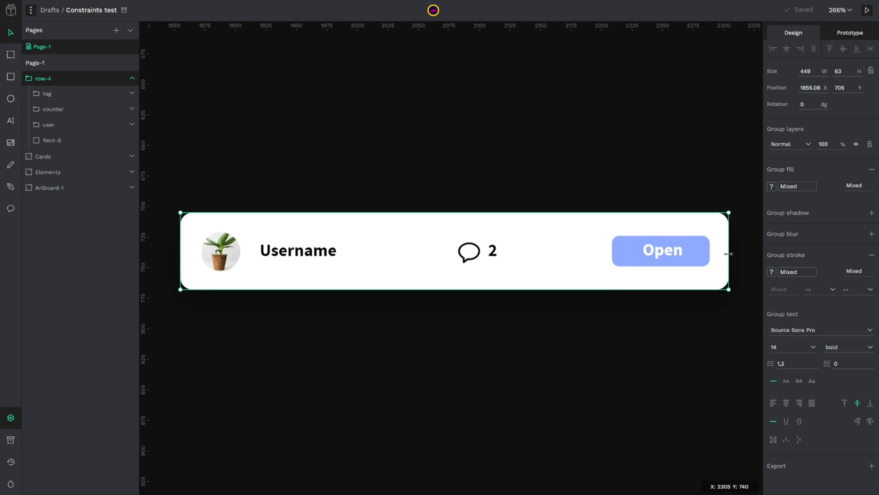
Drag the table row's right edge narrower twice to test the constraints
left_click_drag(729, 253, 652, 260)
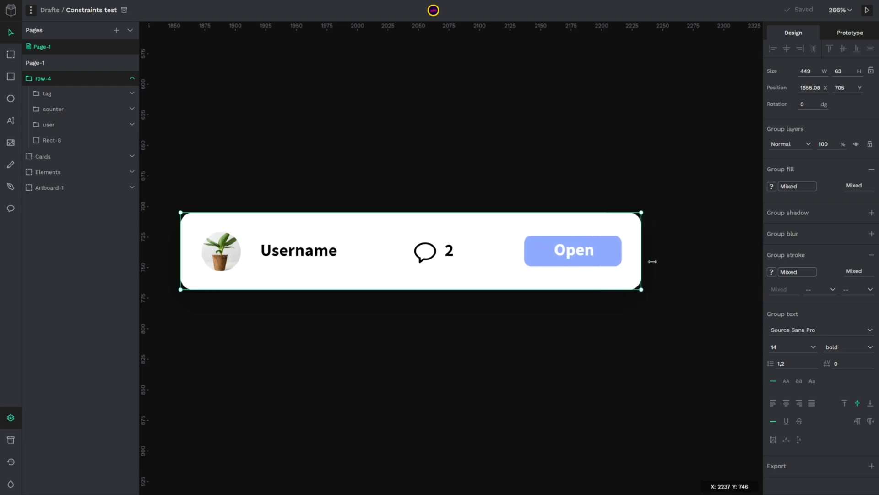
left_click_drag(652, 262, 623, 262)
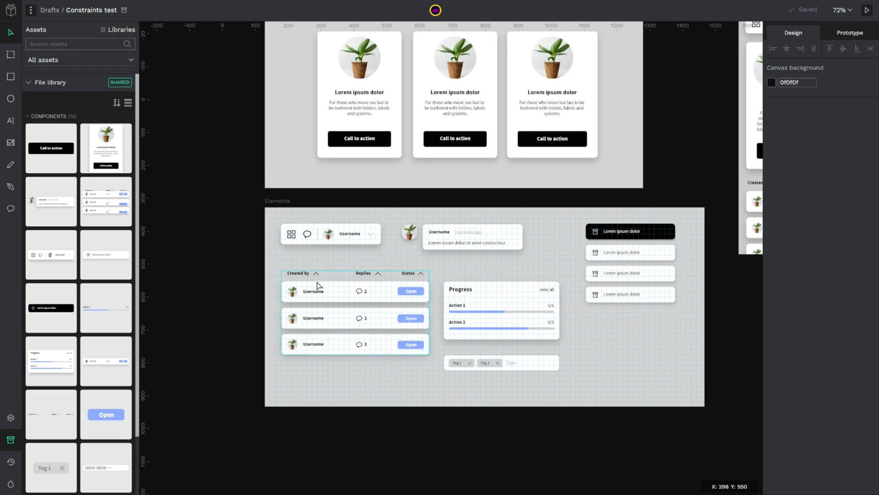
mouse_move(327, 300)
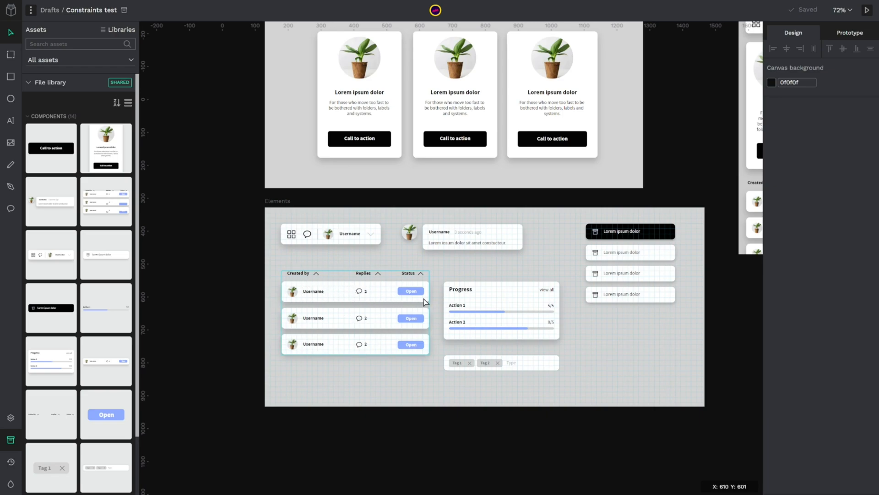
Select the three table components together in the Assets library
left_click(105, 200)
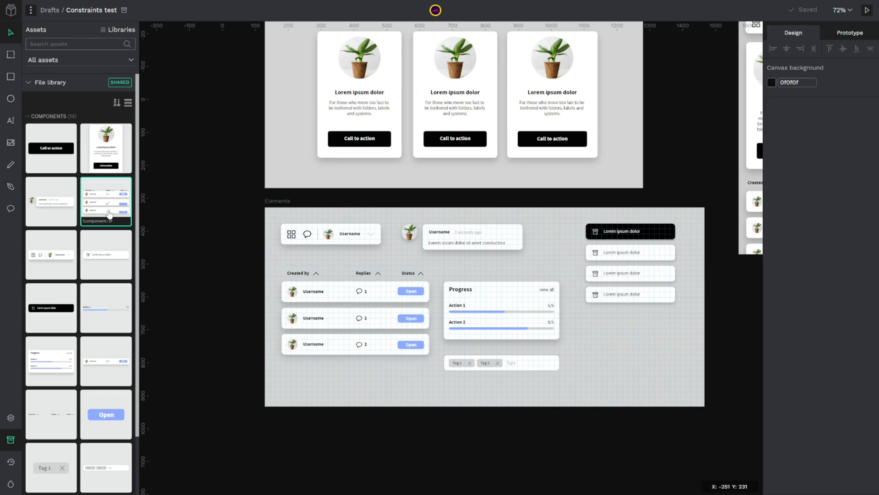
left_click(105, 360)
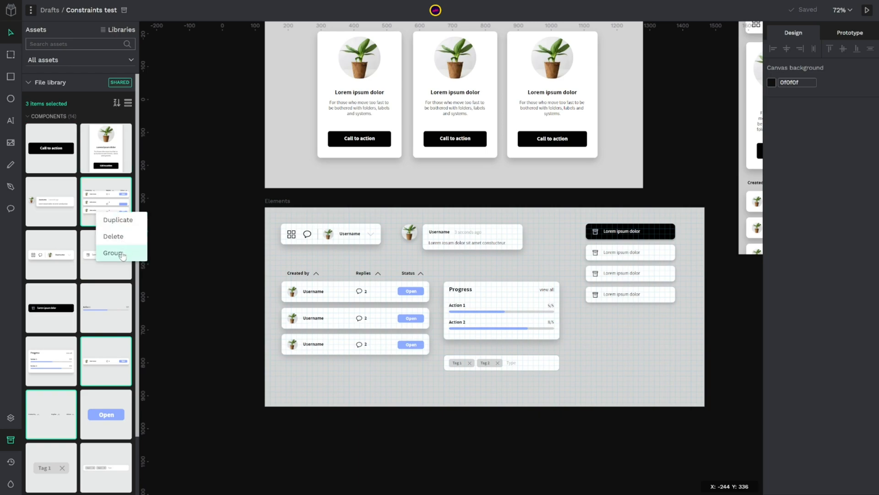
Group the selected table components under the name 'Table' in the library
left_click(112, 253)
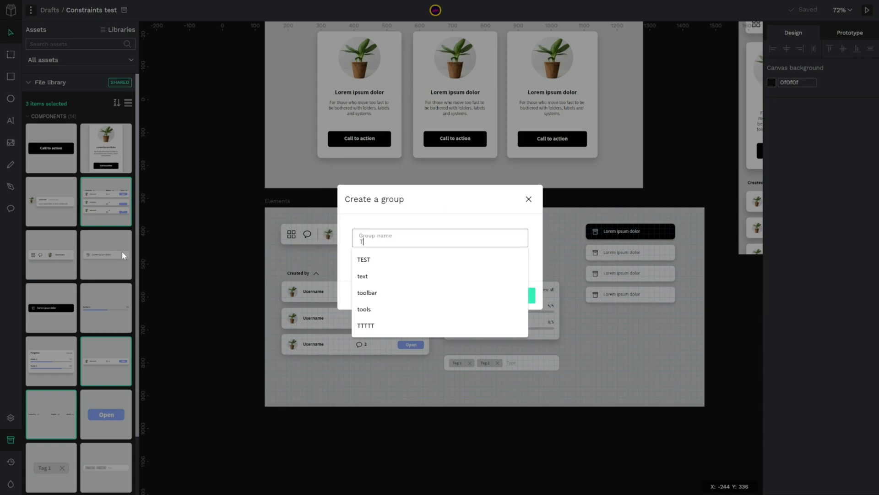
type("Table")
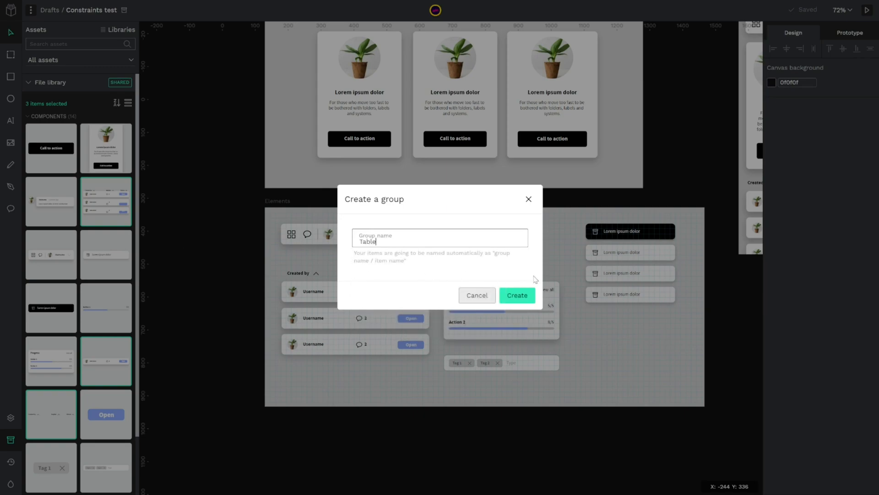
left_click(516, 295)
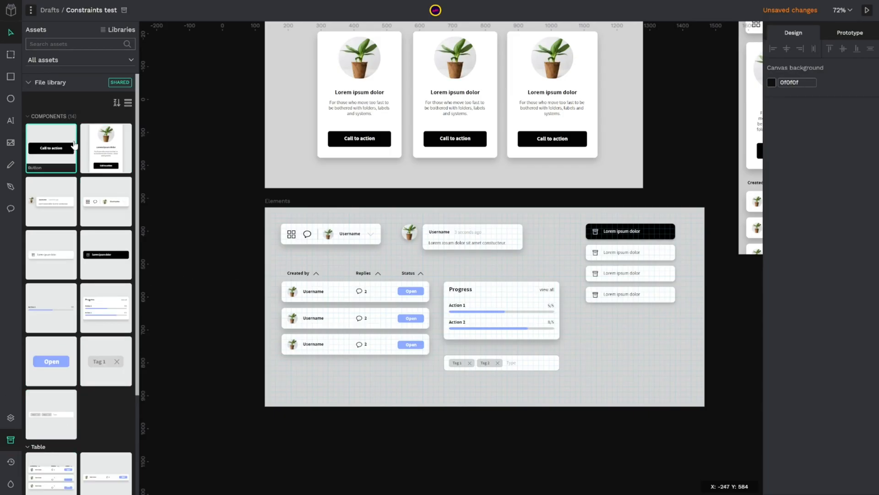
left_click(106, 362)
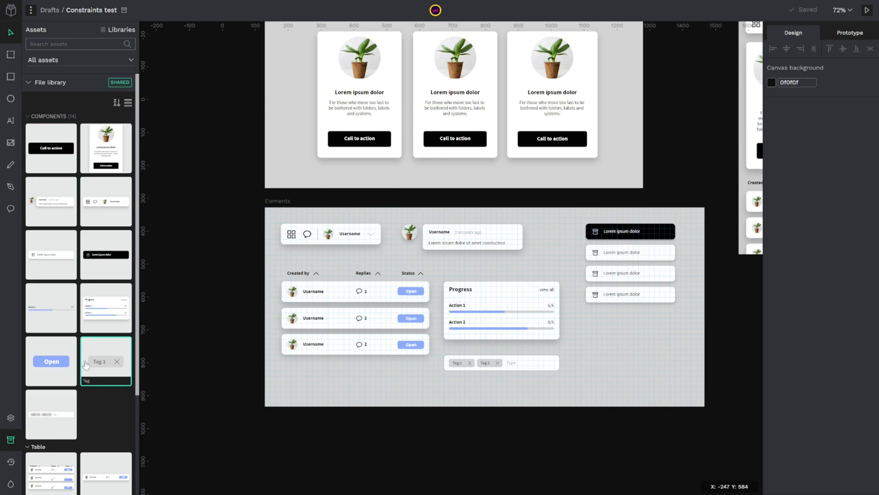
scroll("down", 3)
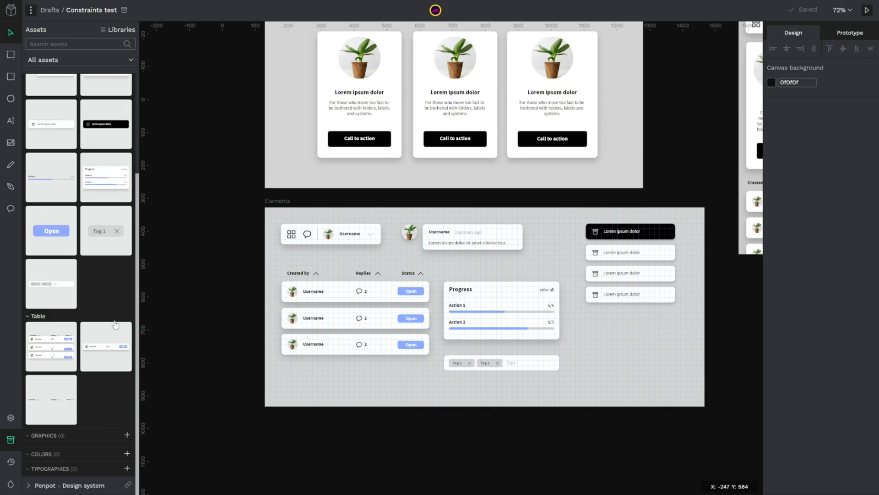
right_click(50, 345)
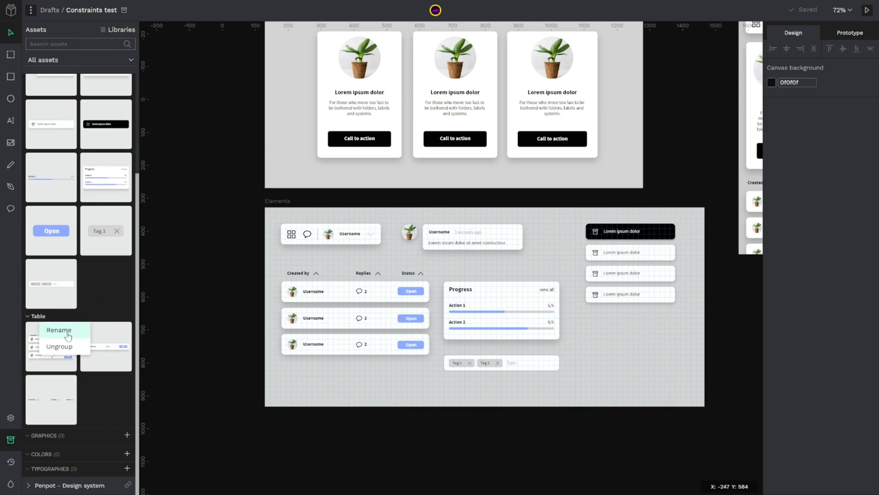
left_click(59, 330)
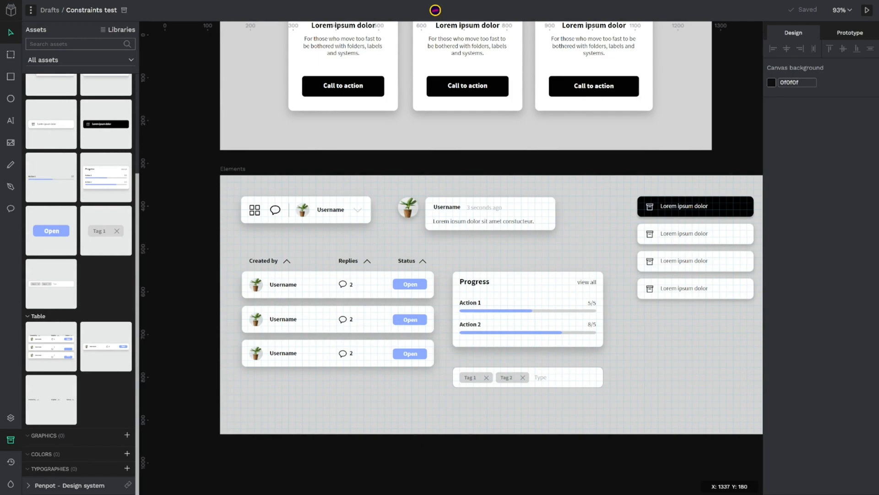
mouse_move(722, 138)
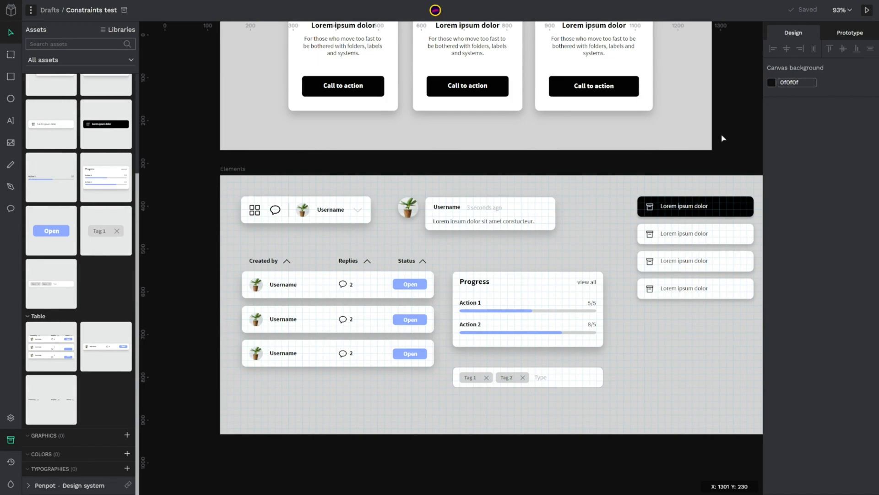
Select the table on the Elements board
left_click(376, 292)
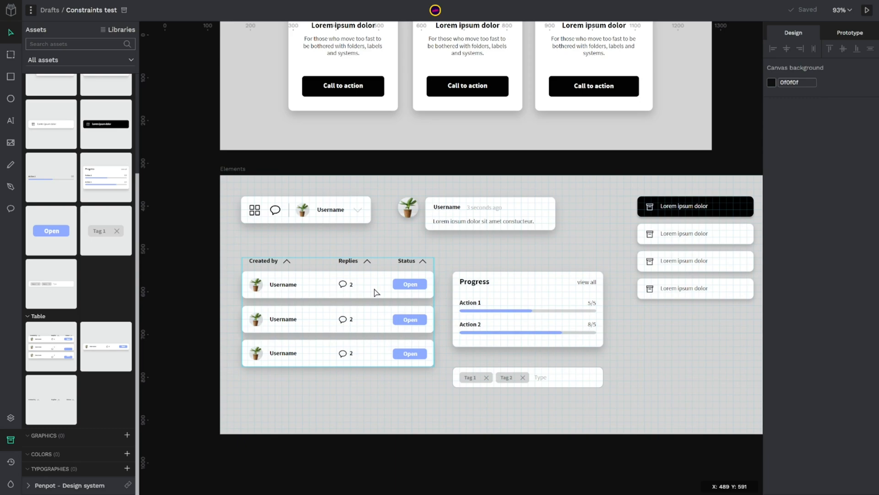
mouse_move(165, 156)
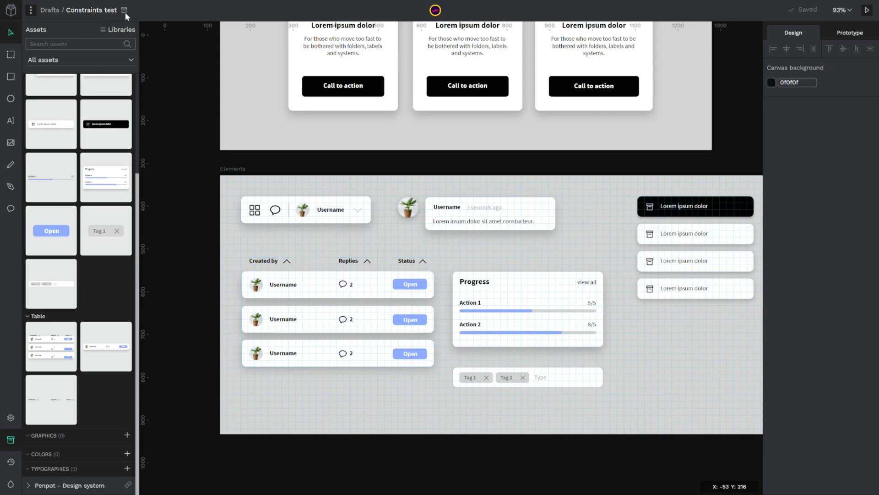
mouse_move(112, 17)
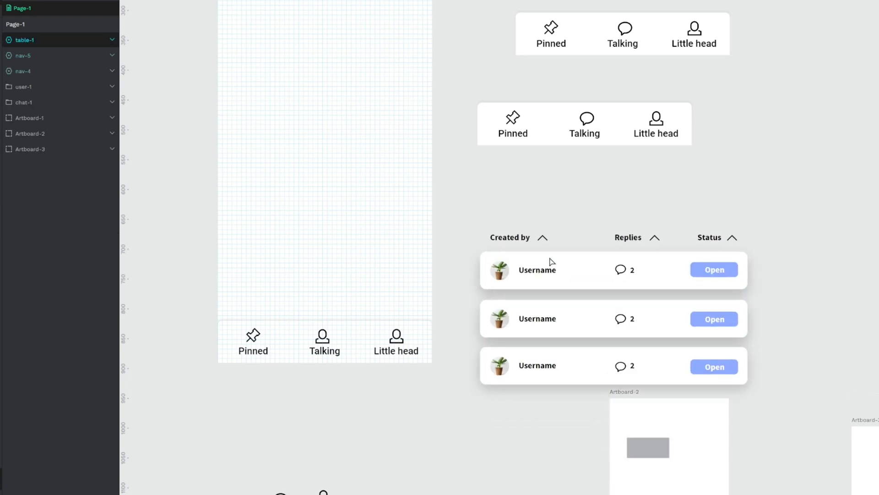
Select the pasted table-1 layer in the other file's Layers panel
left_click(25, 40)
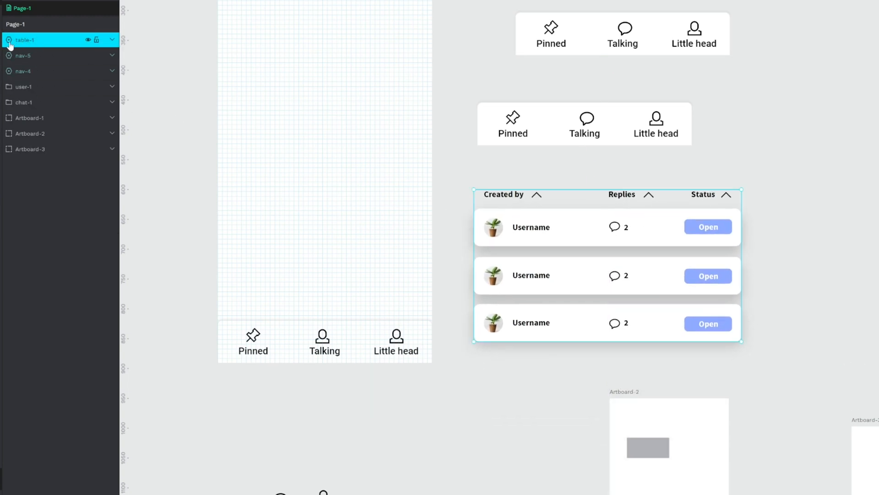
mouse_move(37, 44)
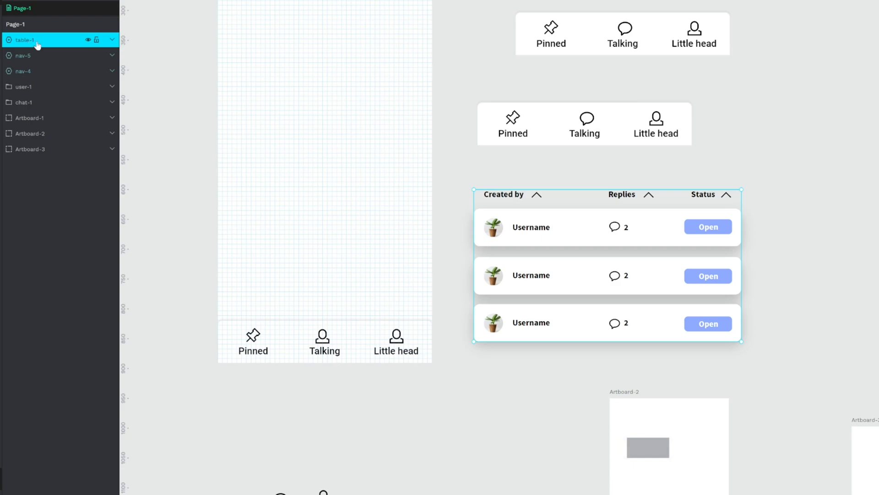